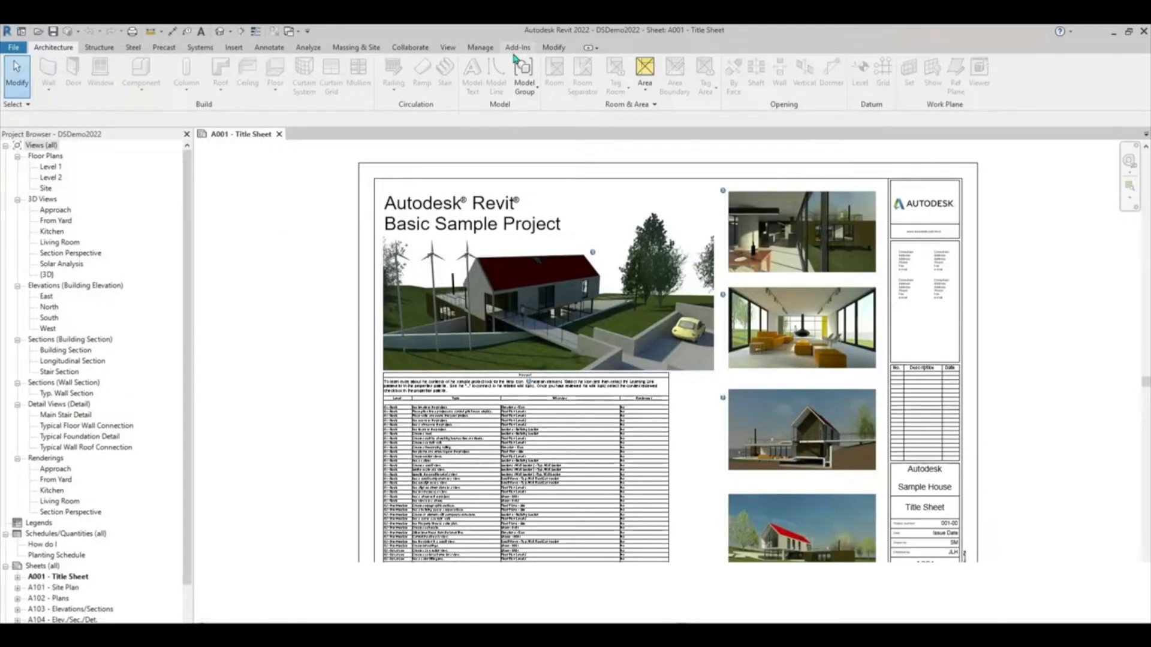
- Launch Spec Sync from Add-Ins, sign in, and link the Calgary Restaurant project
{"action": "left_click", "coordinate": [517, 47]}
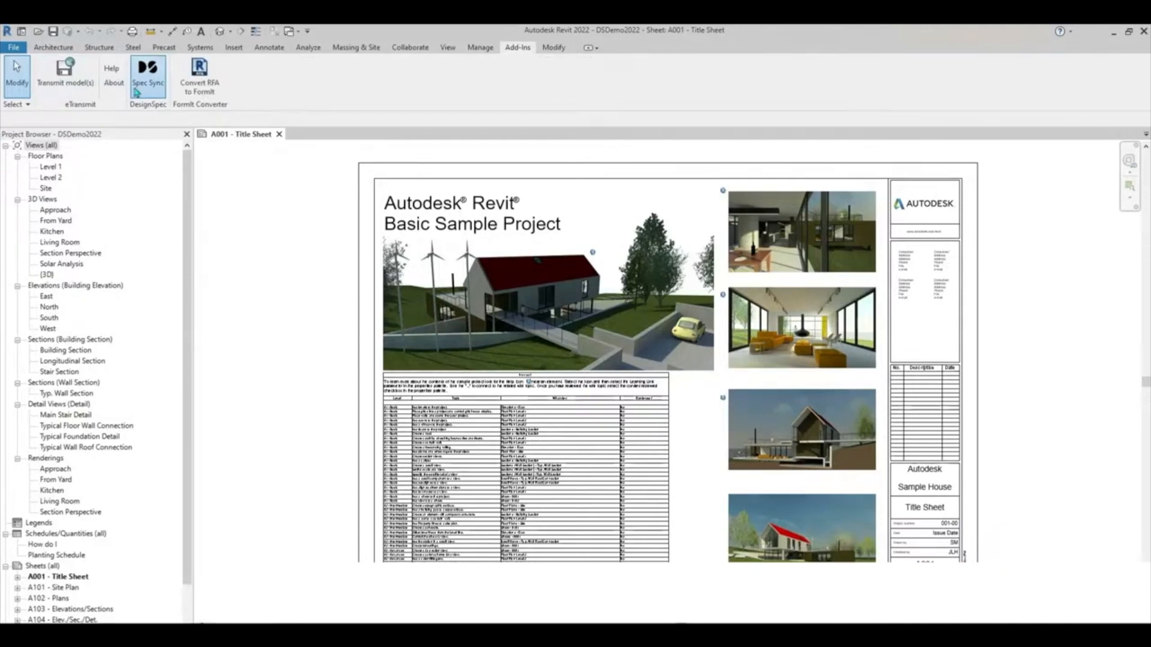
{"action": "left_click", "coordinate": [148, 77]}
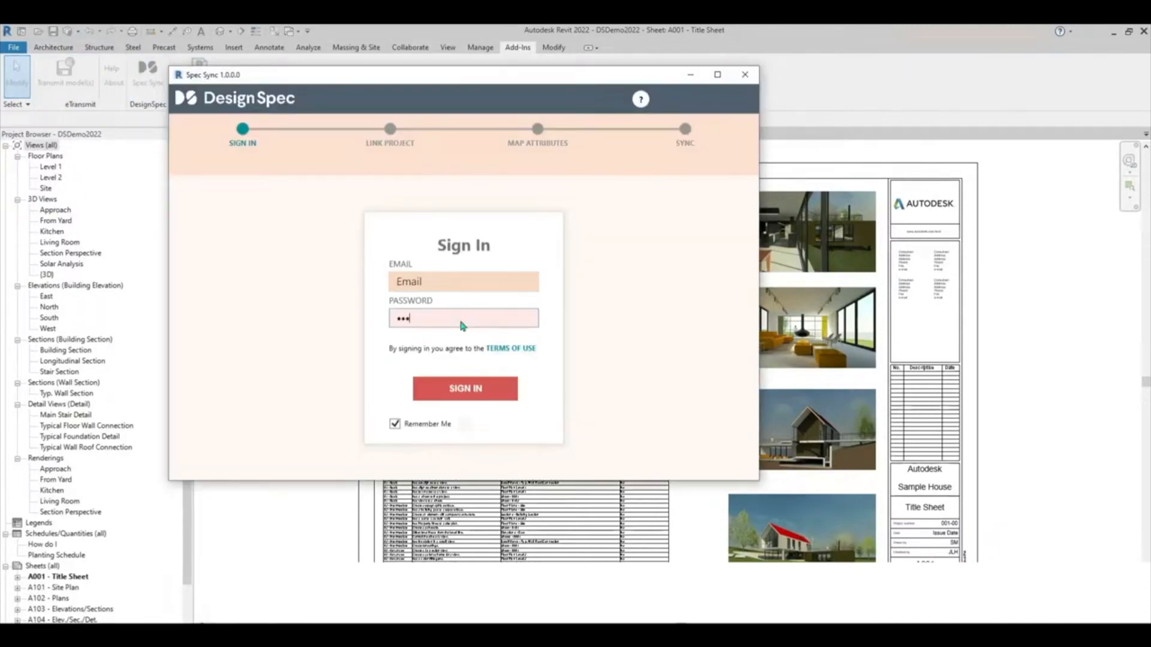
{"action": "left_click", "coordinate": [464, 388]}
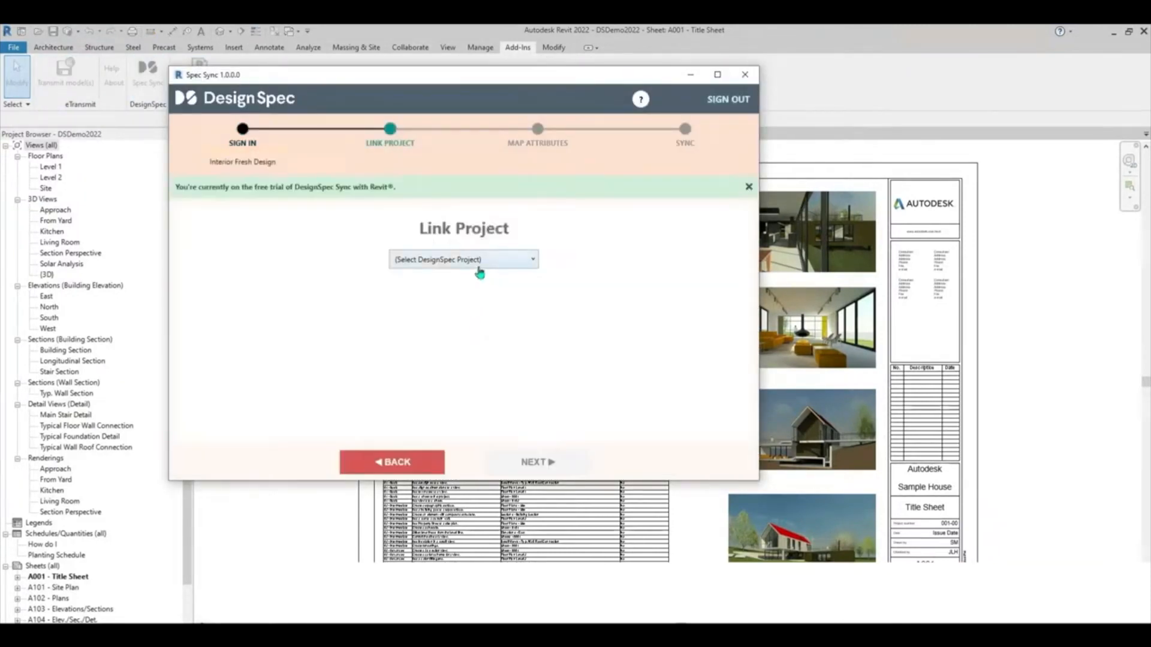
{"action": "left_click", "coordinate": [463, 259]}
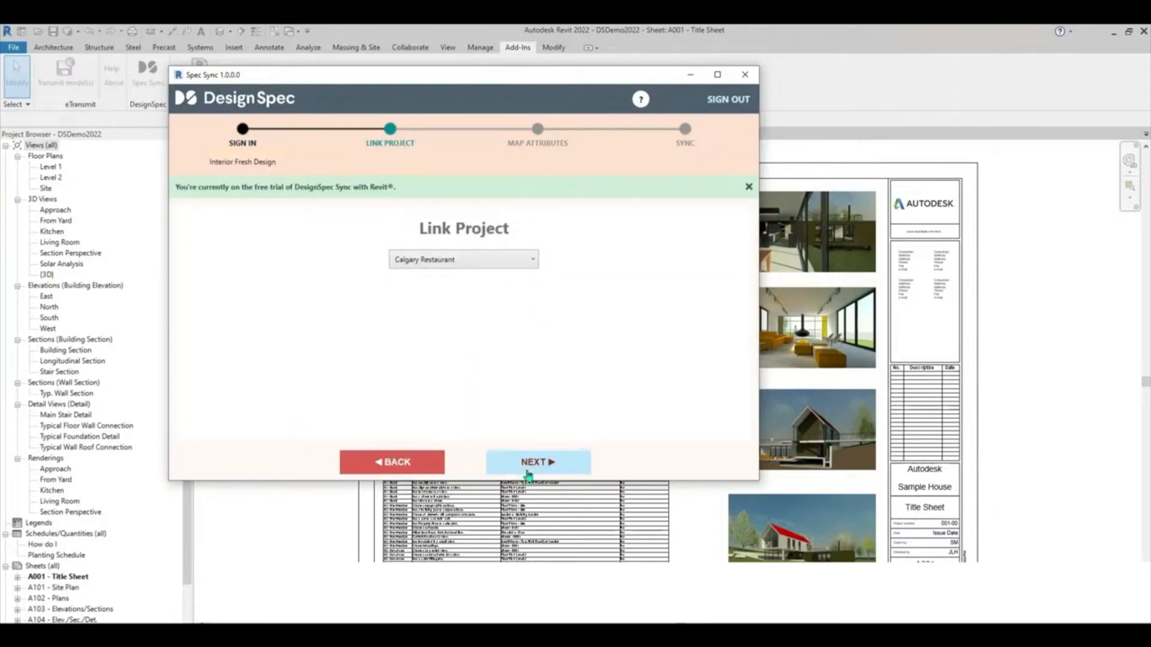
{"action": "left_click", "coordinate": [537, 461]}
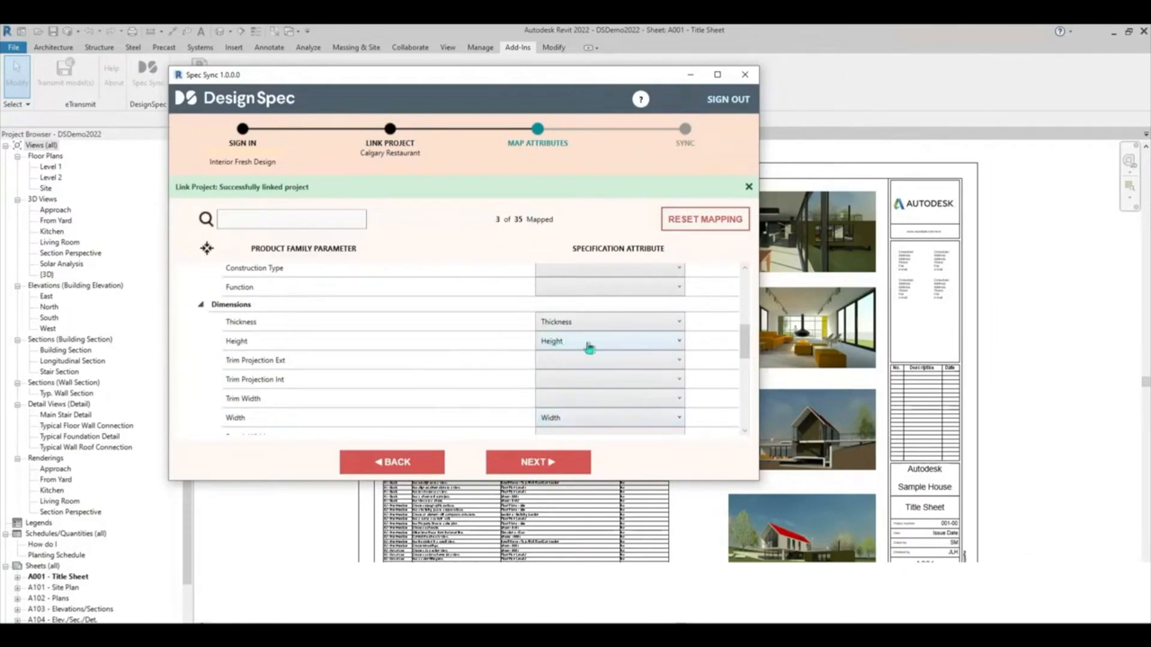
- Set Trim Projection Ext to (Create Attribute) and advance to the sync stage
{"action": "left_click", "coordinate": [608, 359]}
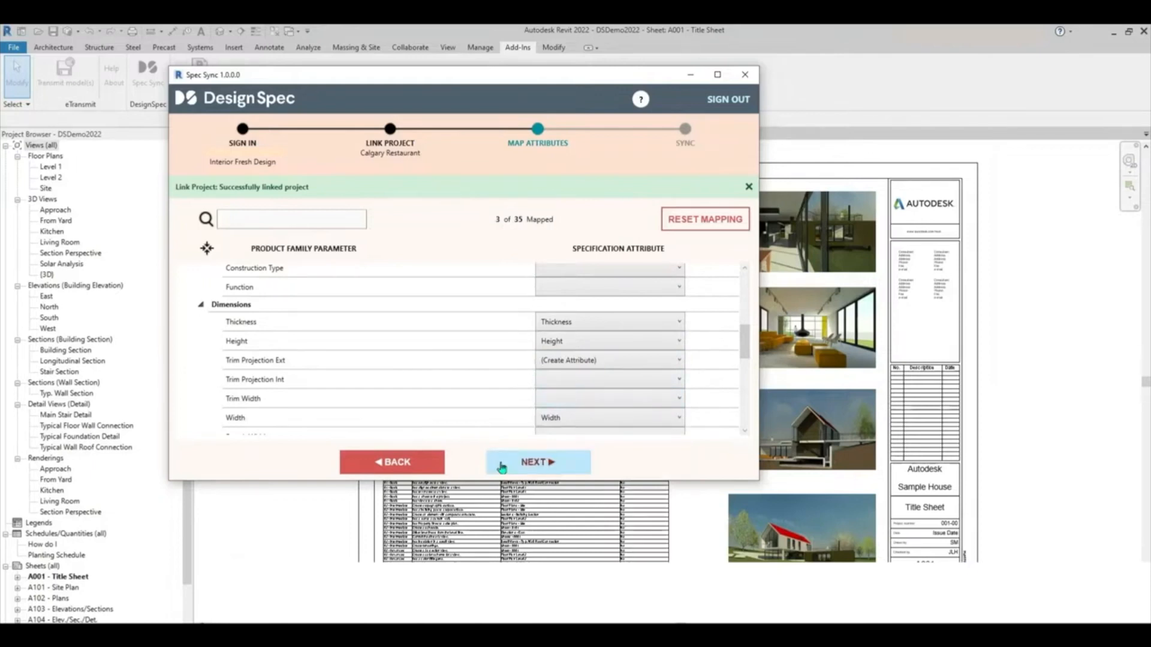
{"action": "left_click", "coordinate": [537, 462]}
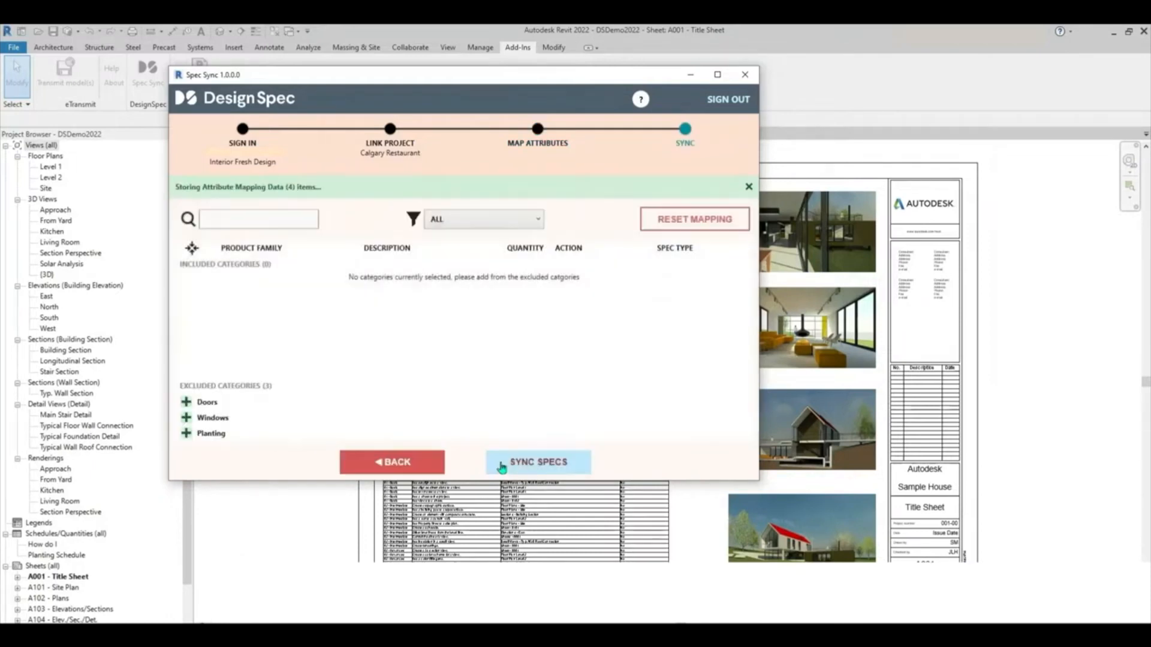
- Include the Doors category and choose Wood as the Single-Flush door's spec type
{"action": "left_click", "coordinate": [537, 462]}
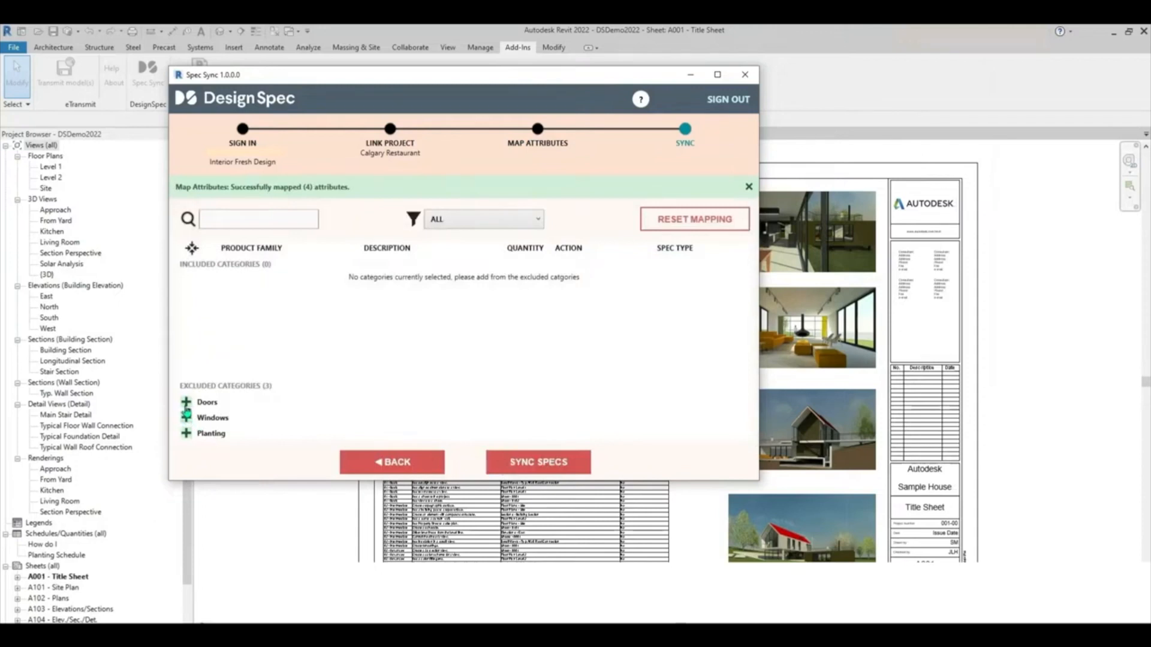
{"action": "left_click", "coordinate": [186, 401]}
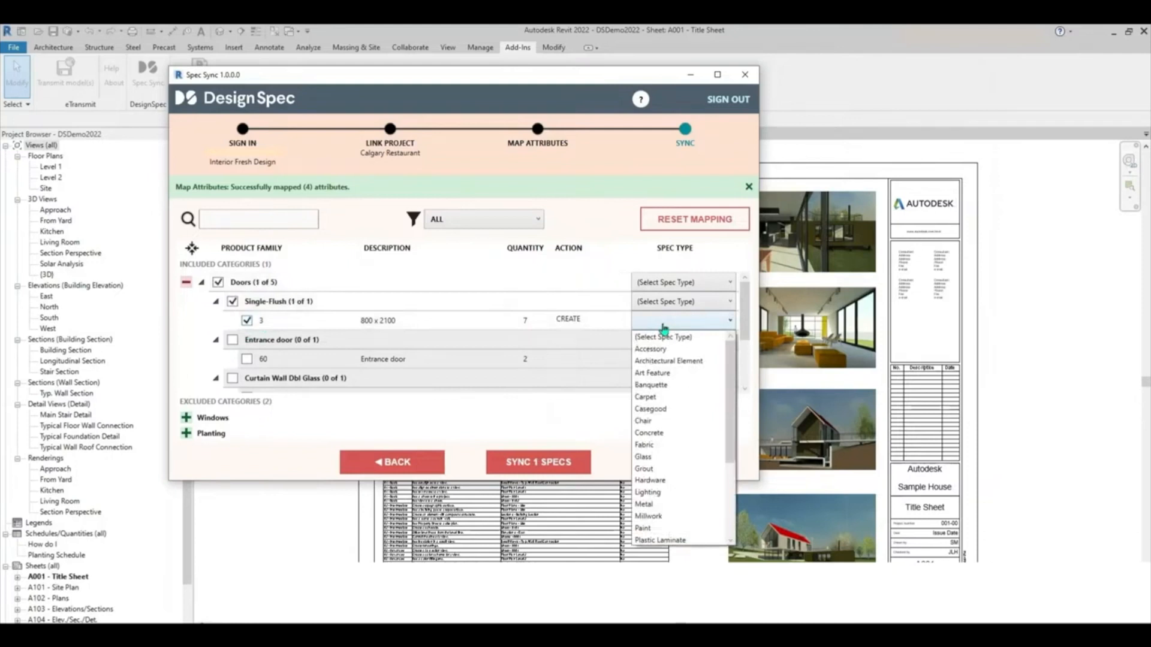
{"action": "mouse_move", "coordinate": [648, 456]}
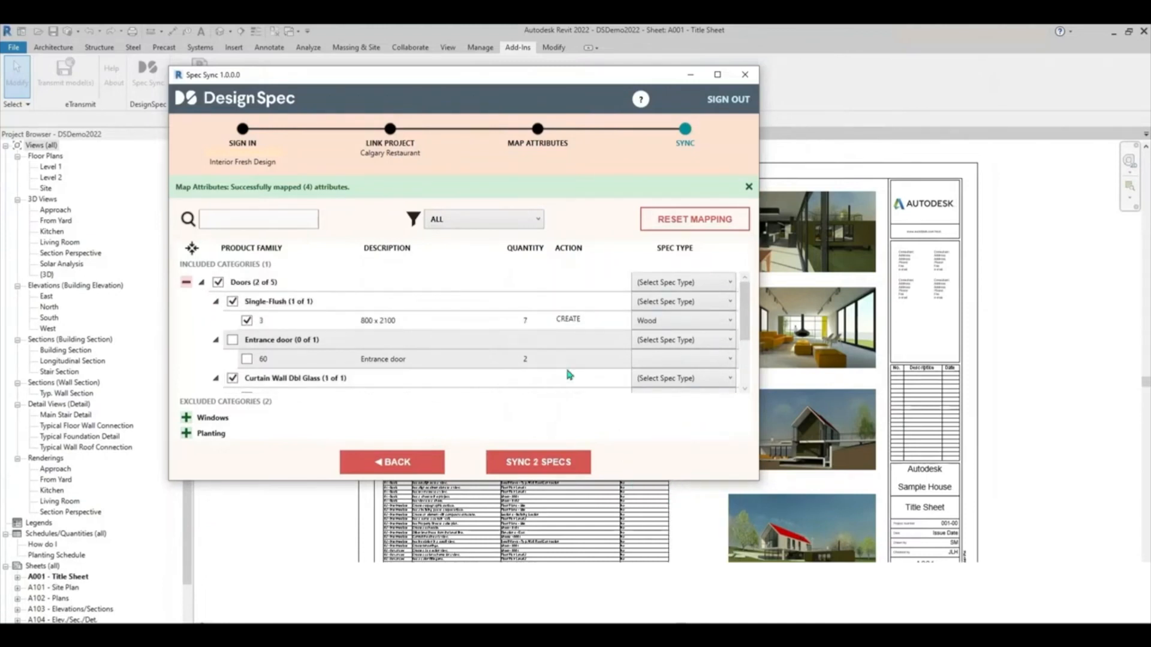
- Sync the two door specs, accept adding the missing Wood attributes, and sign out
{"action": "left_click", "coordinate": [538, 461]}
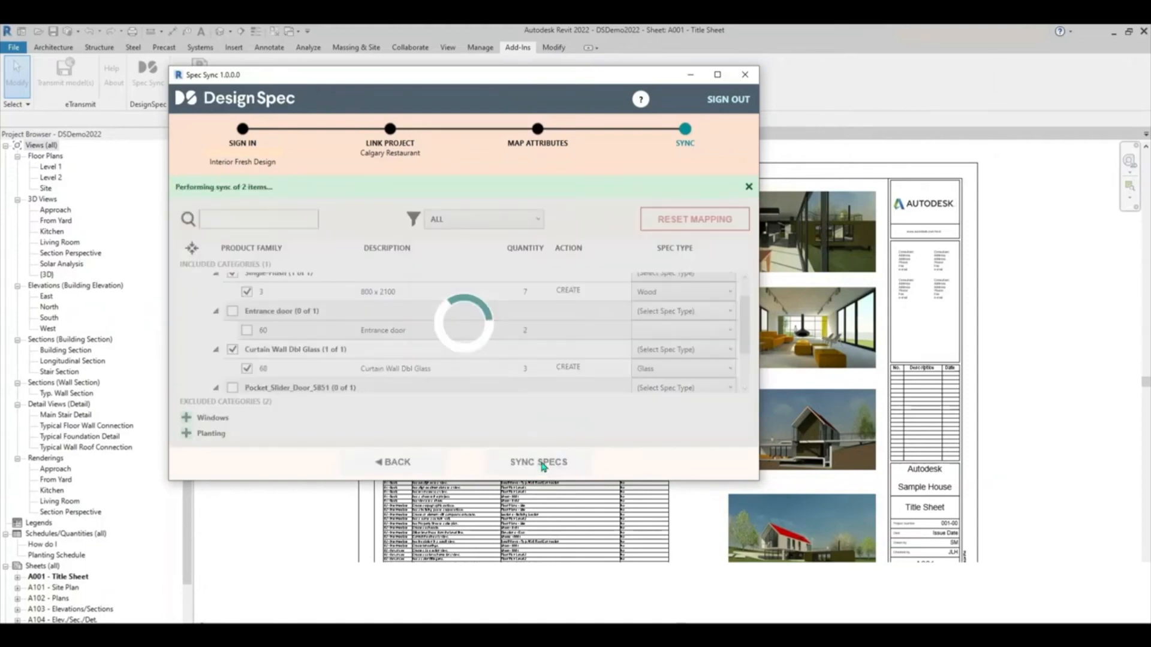
{"action": "left_click", "coordinate": [537, 461]}
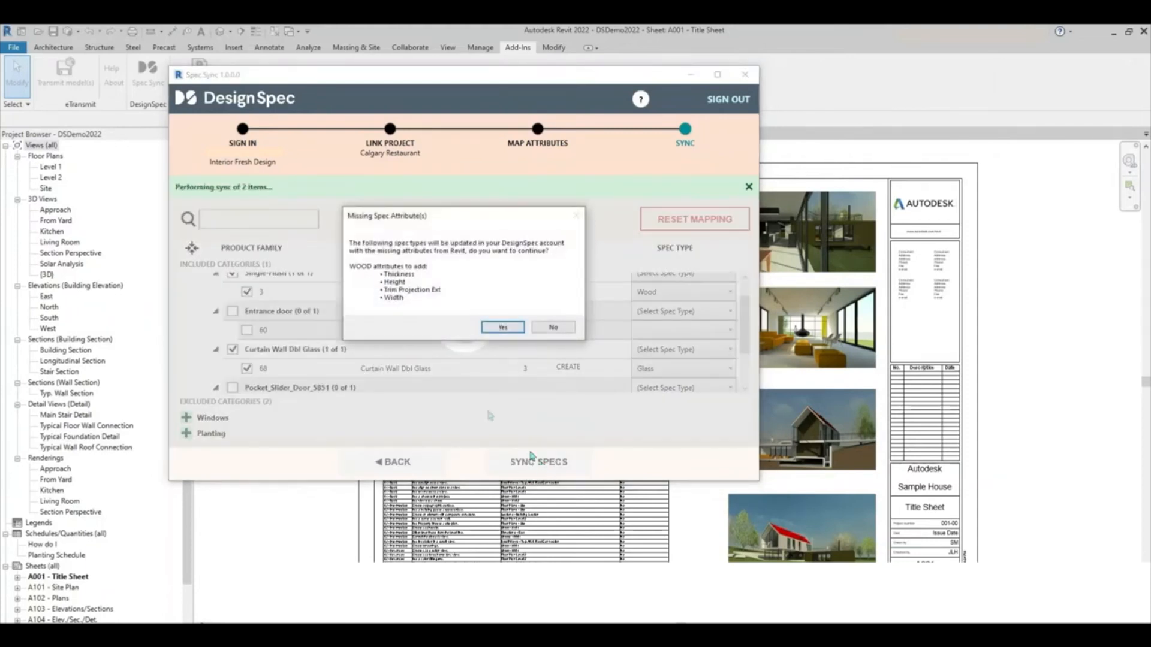
{"action": "left_click", "coordinate": [503, 326]}
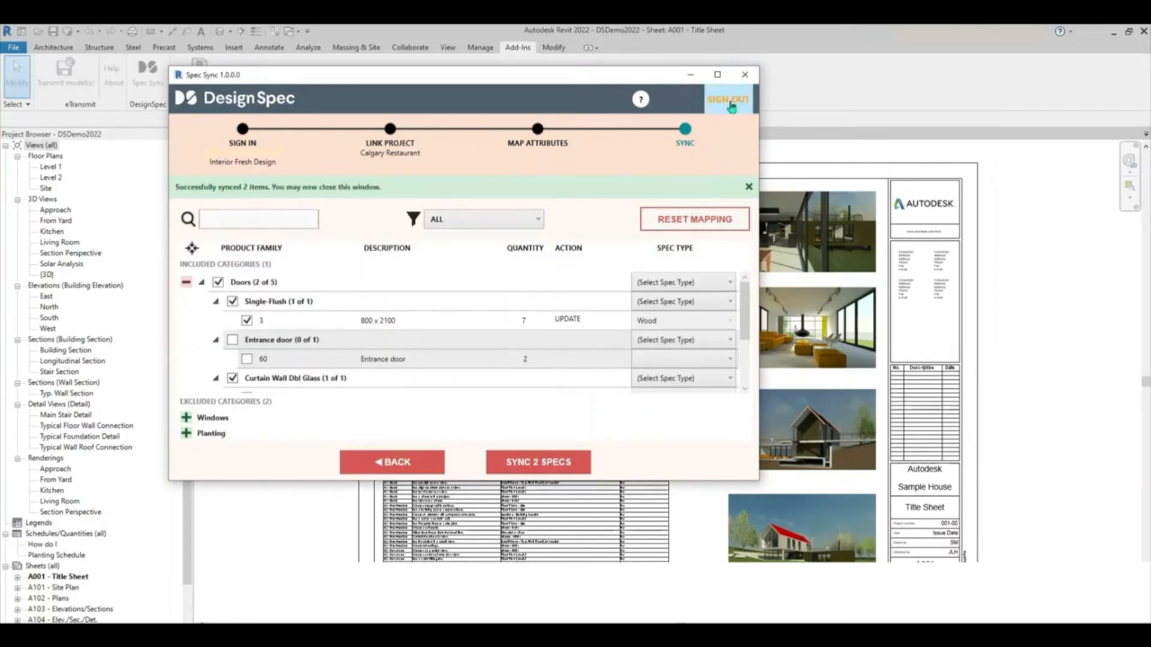
{"action": "left_click", "coordinate": [726, 100]}
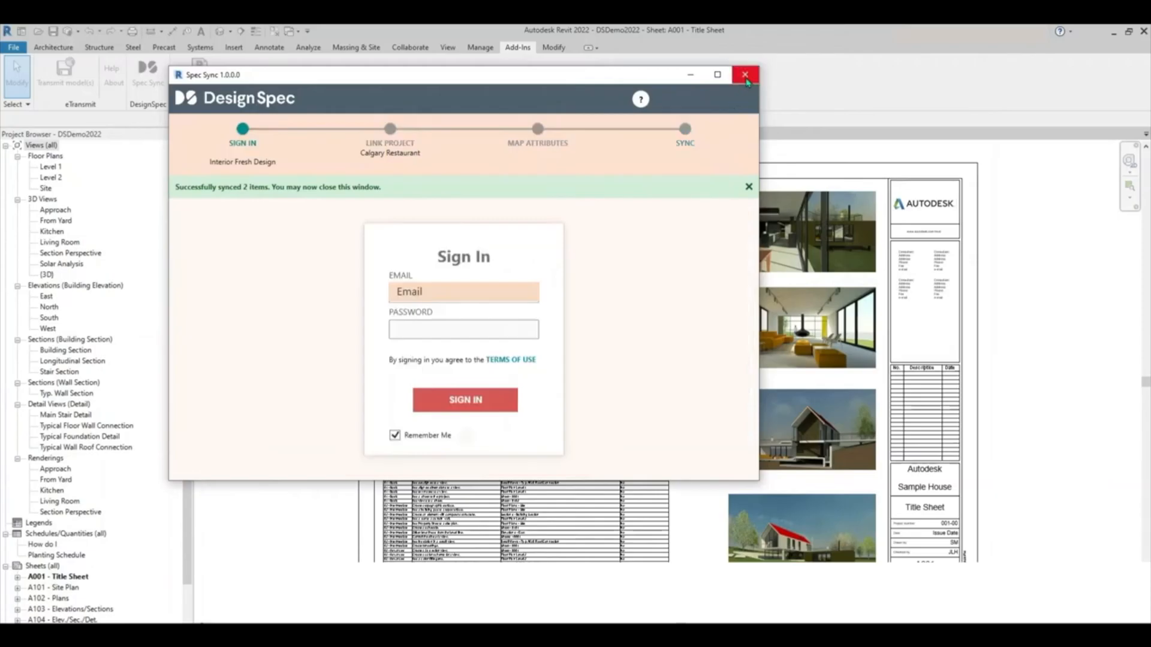